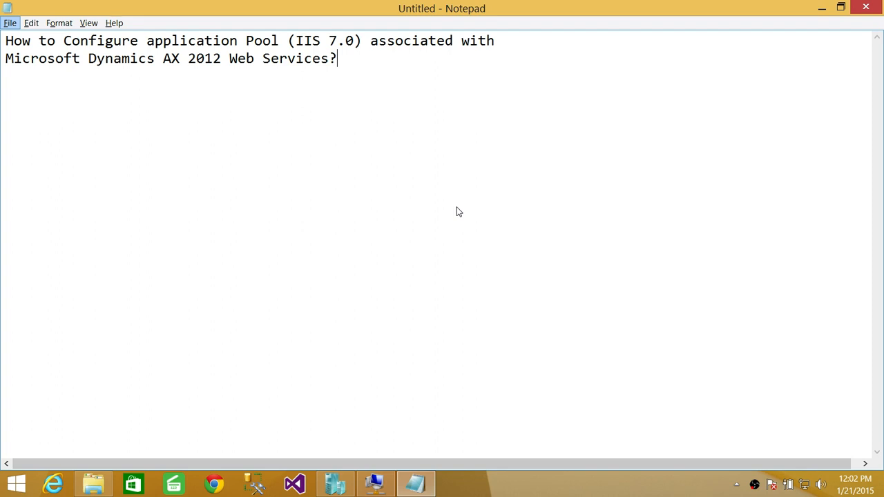
mouse_move(397, 392)
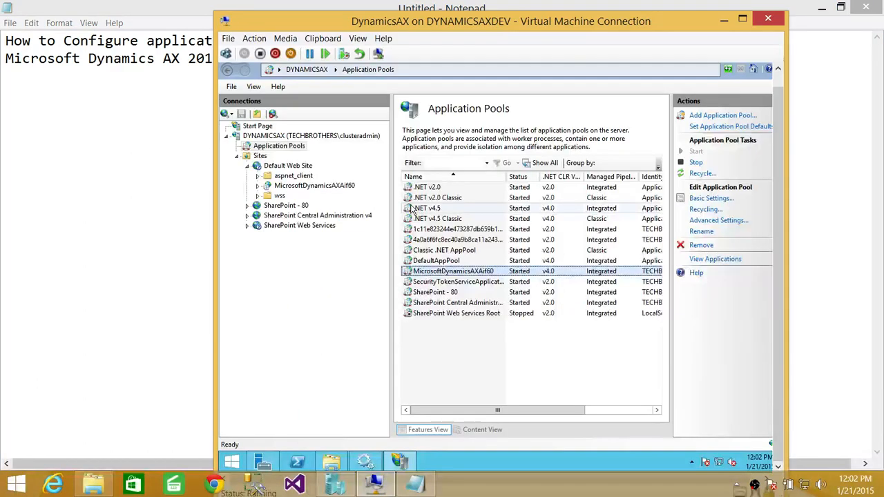
mouse_move(279, 145)
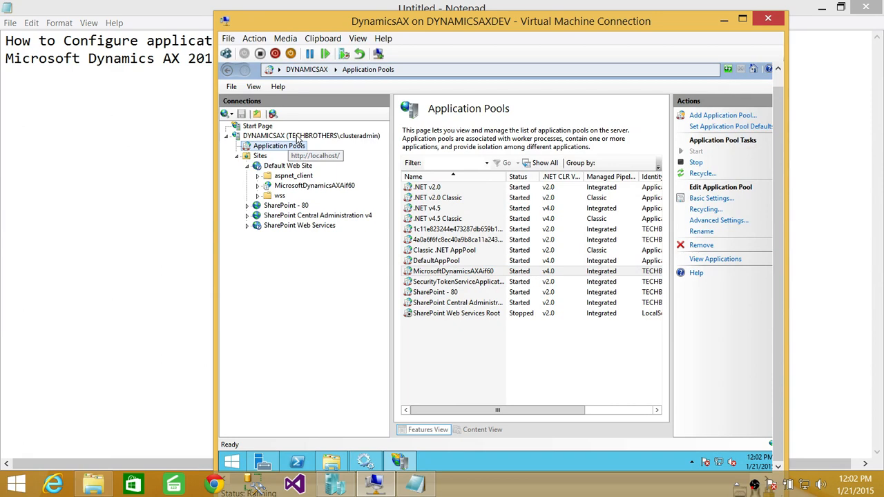
click(314, 185)
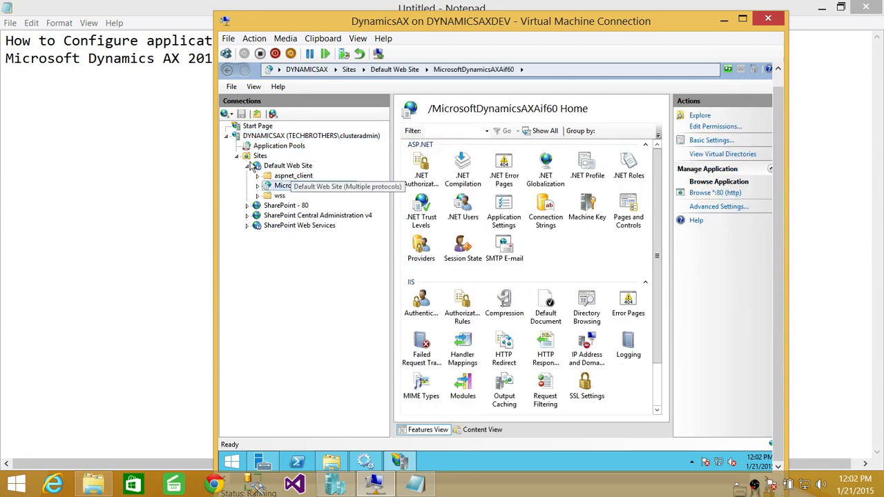
click(259, 155)
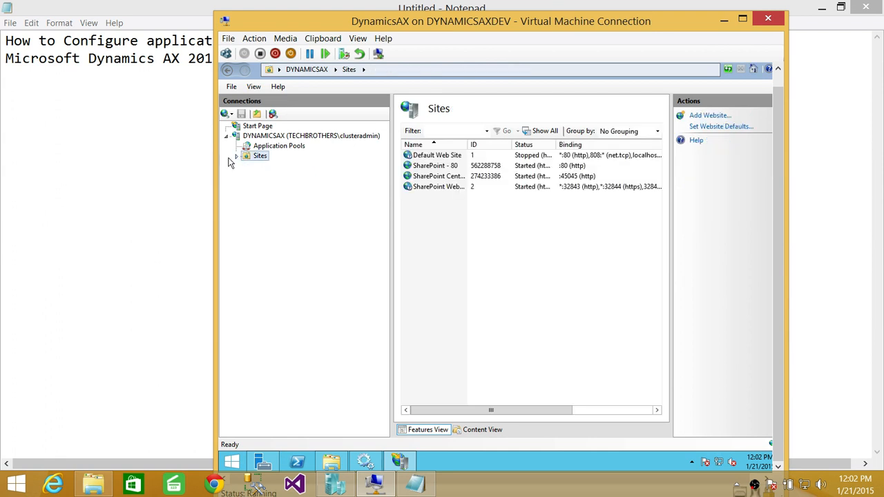
click(236, 155)
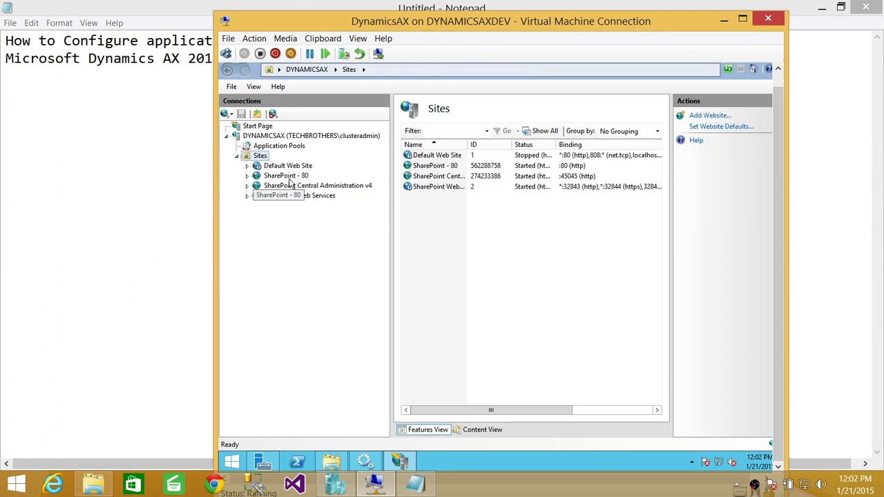
click(246, 165)
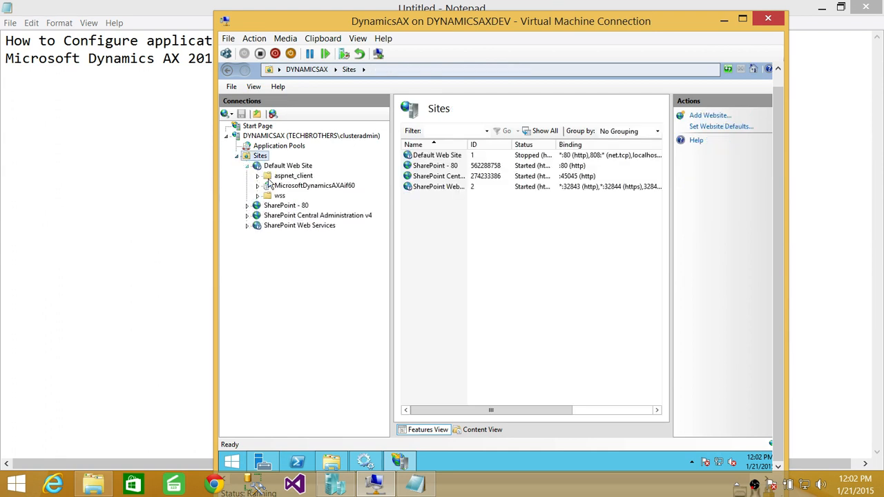
click(314, 186)
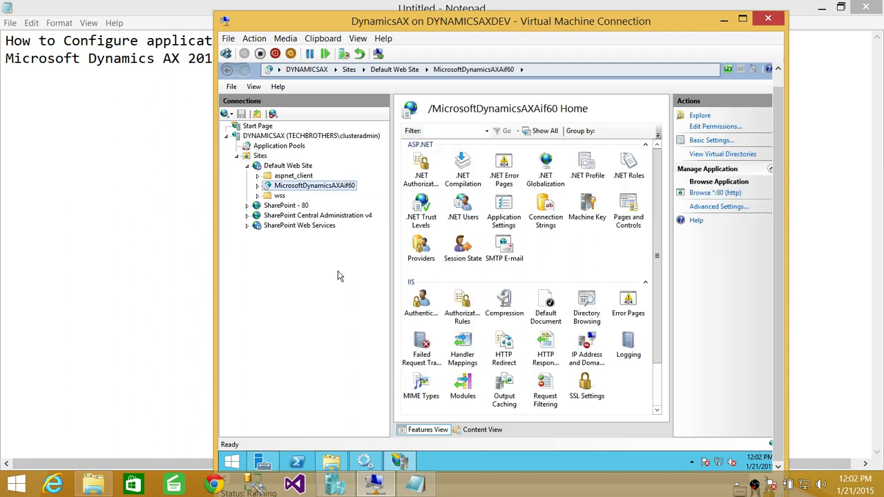
mouse_move(358, 167)
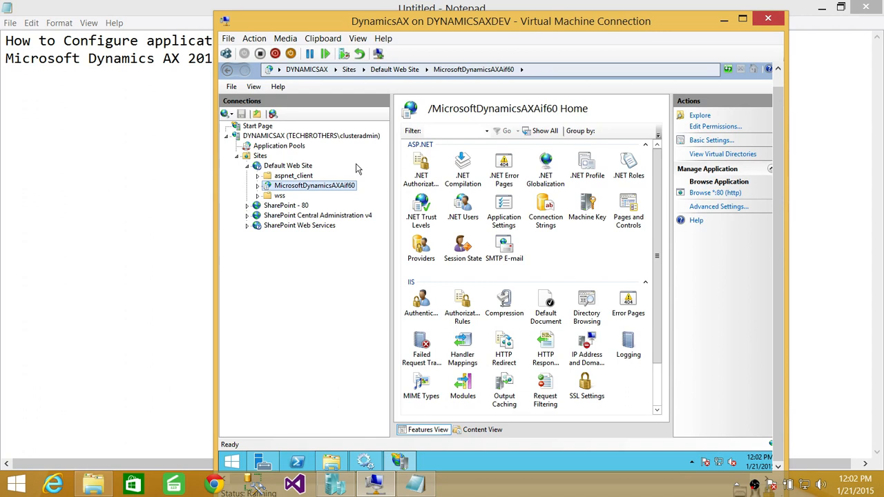
mouse_move(279, 146)
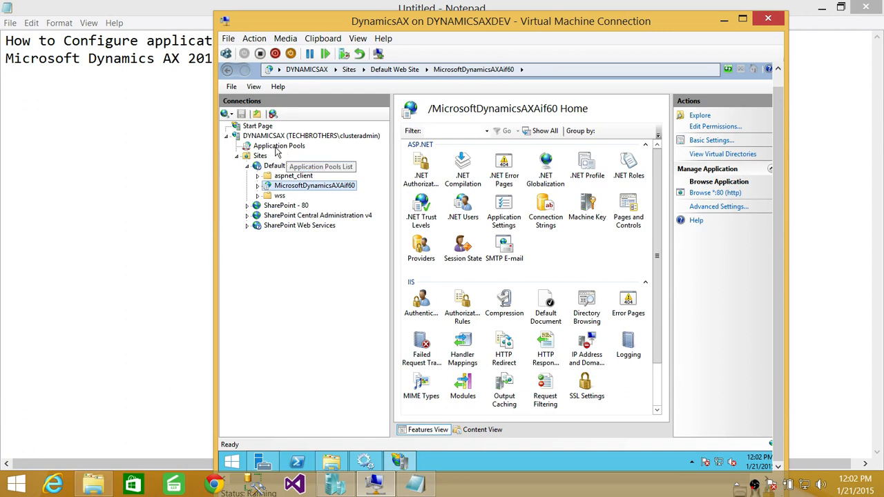
click(279, 146)
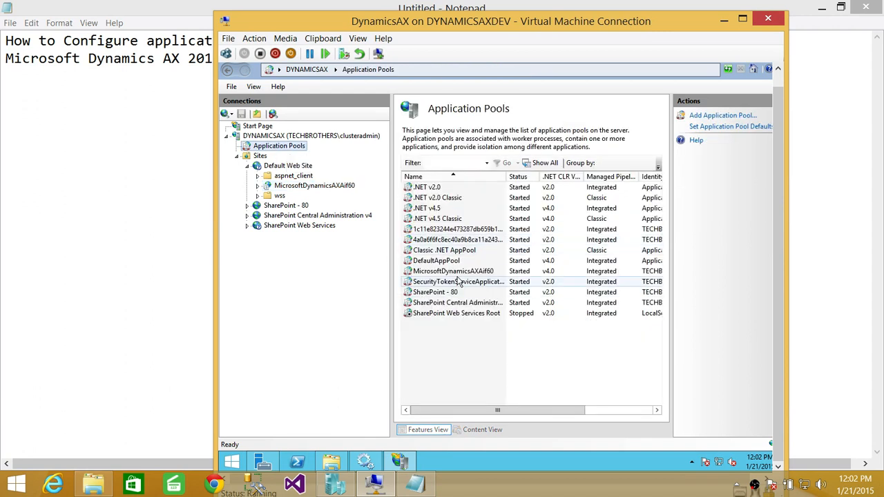
Step: Select the MicrosoftDynamicsAXAif60 application pool and open its Basic Settings for editing
click(453, 271)
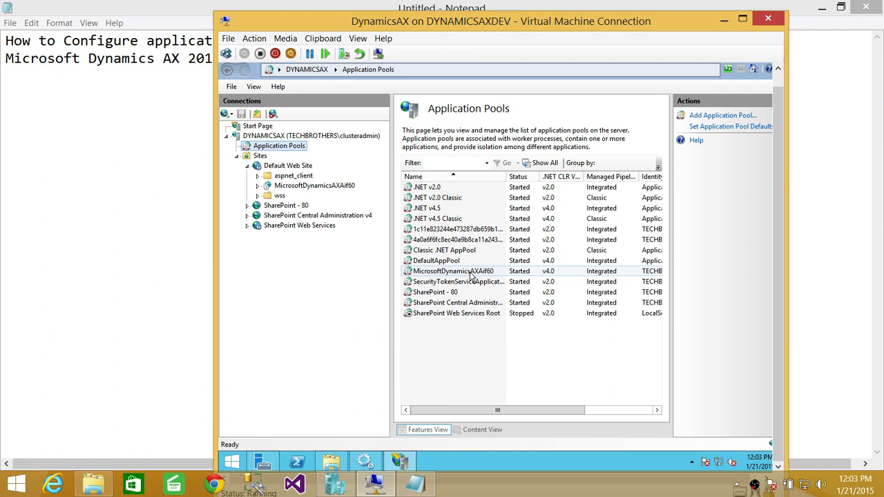
right_click(453, 271)
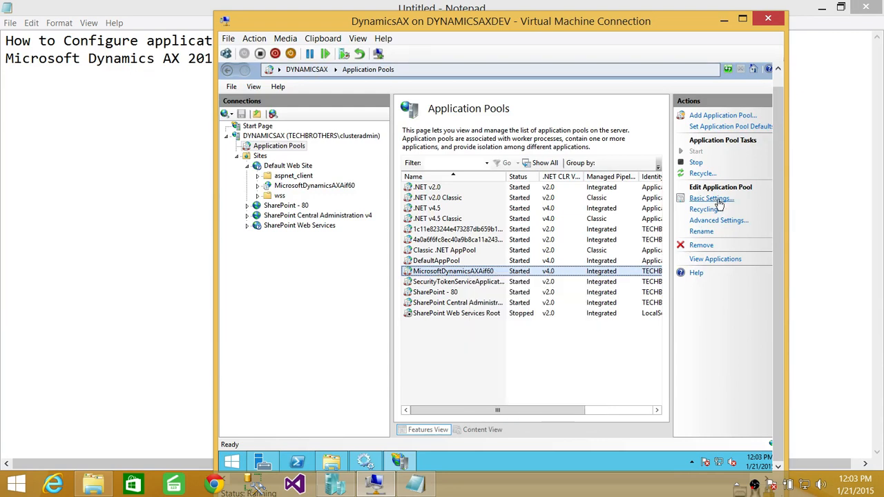
click(712, 198)
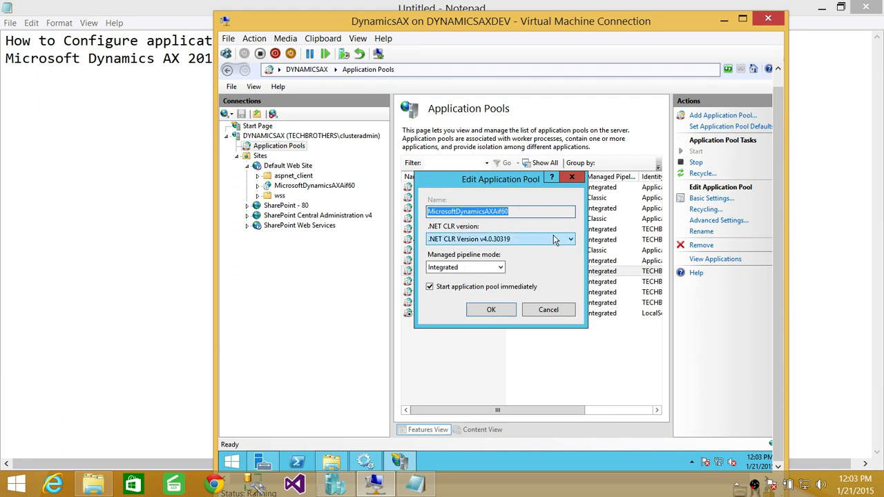
mouse_move(572, 242)
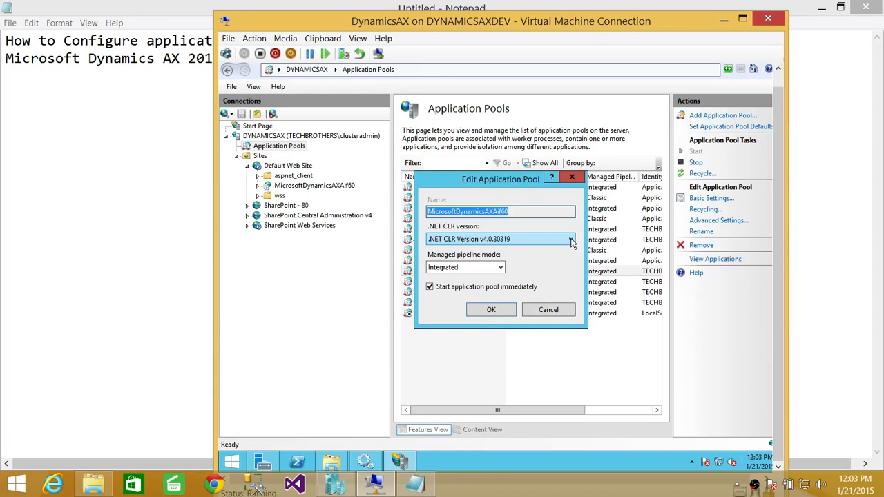
Step: Choose .NET CLR Version v4.0.30319 for the MicrosoftDynamicsAXAif60 pool
click(571, 239)
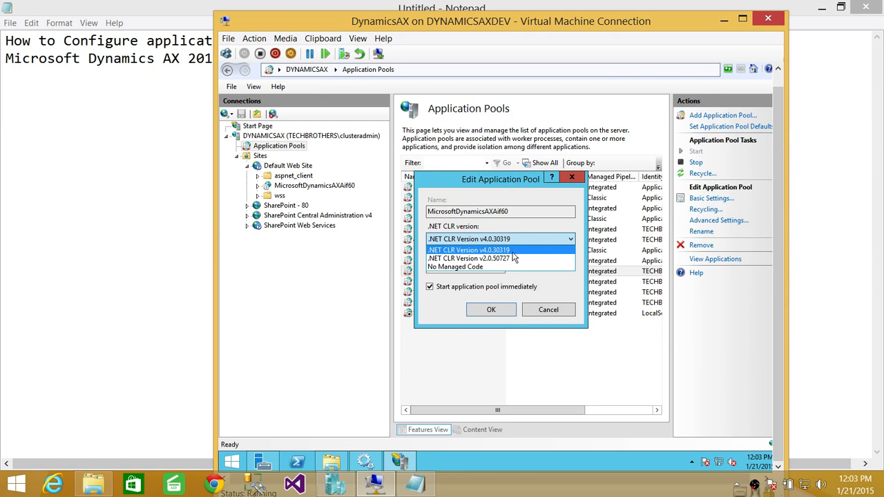
mouse_move(525, 254)
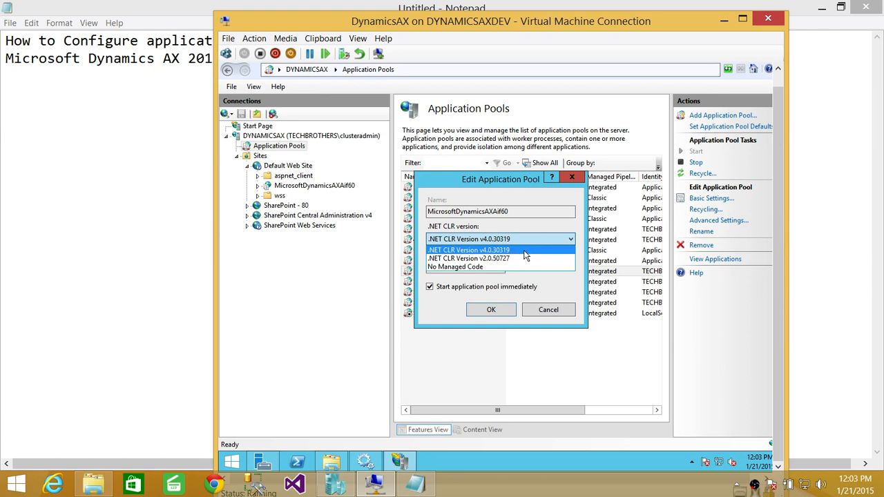
mouse_move(540, 250)
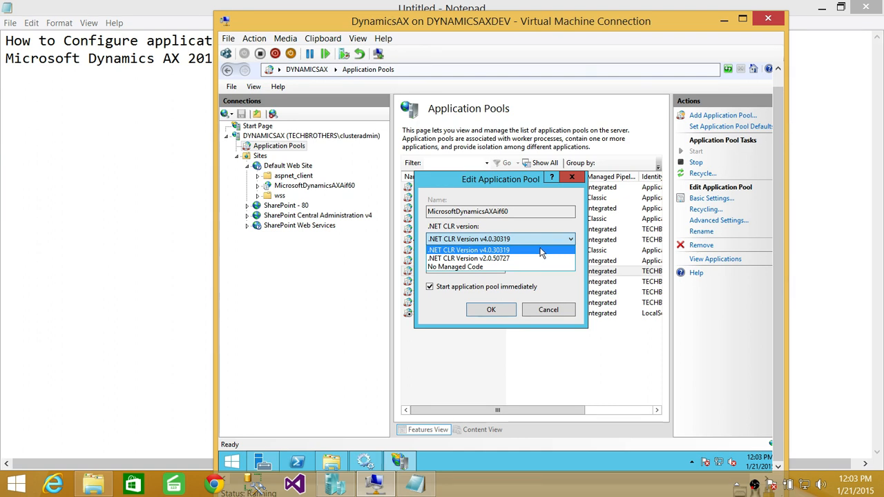
click(468, 250)
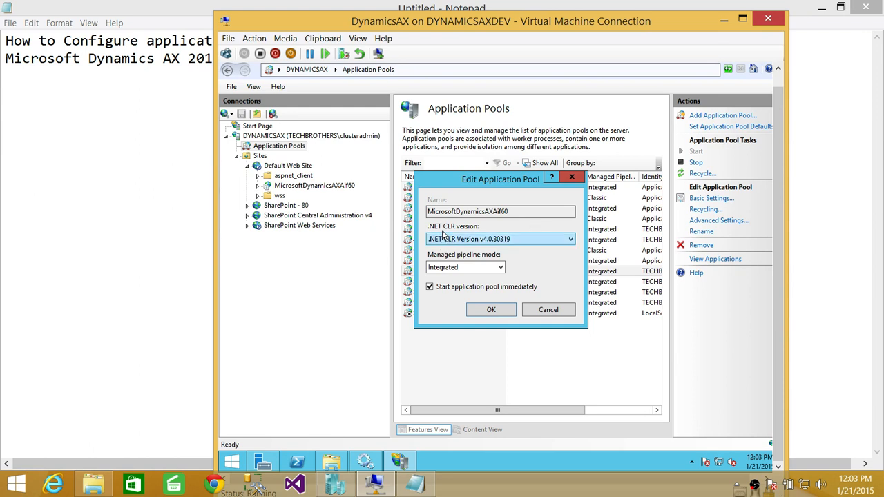
mouse_move(531, 249)
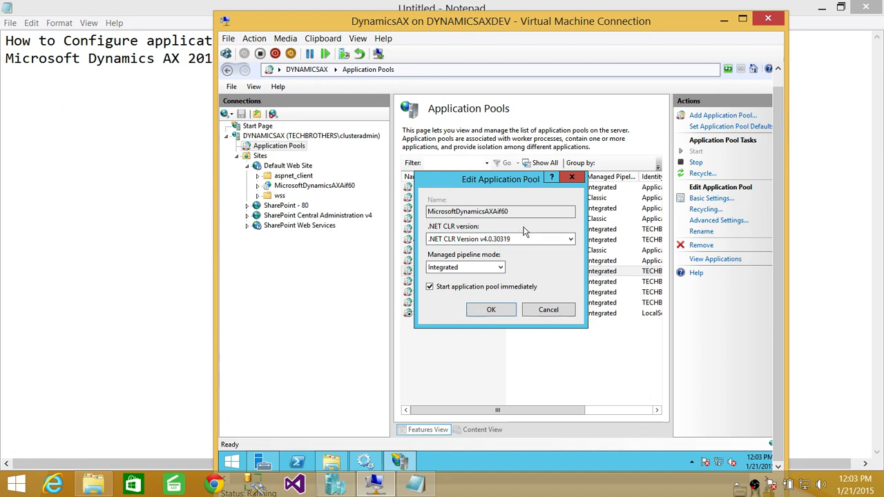
mouse_move(528, 233)
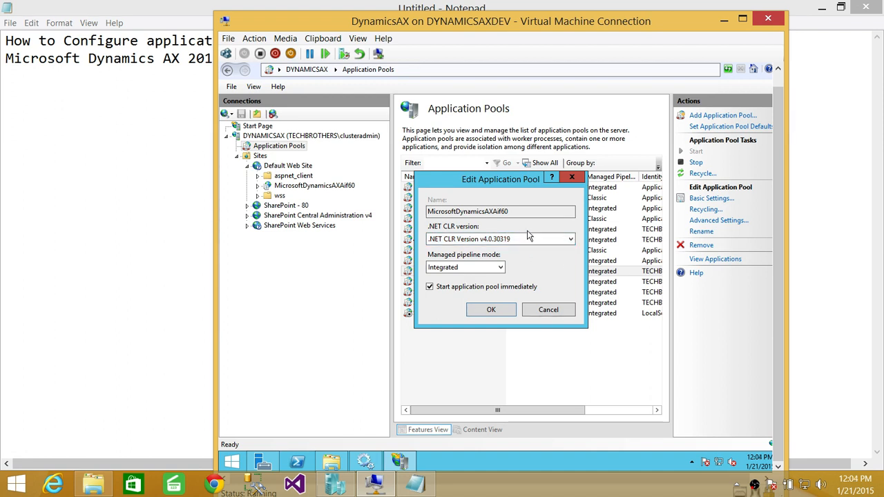
click(570, 239)
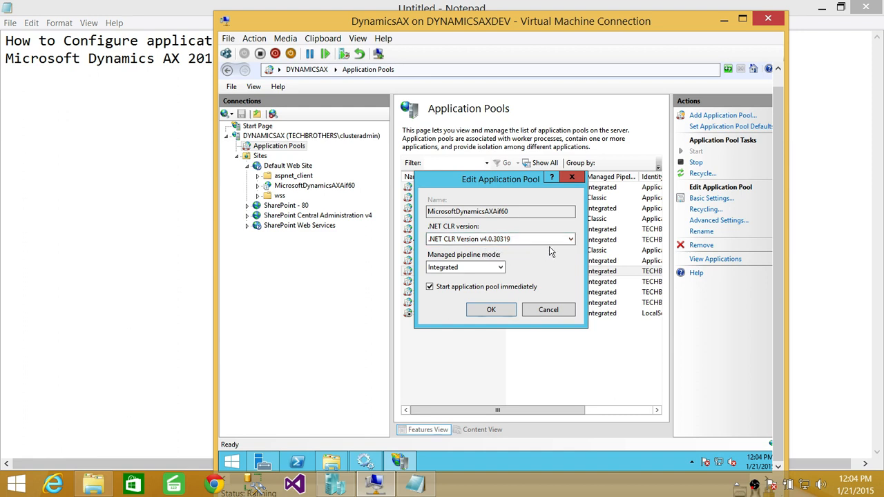
mouse_move(548, 269)
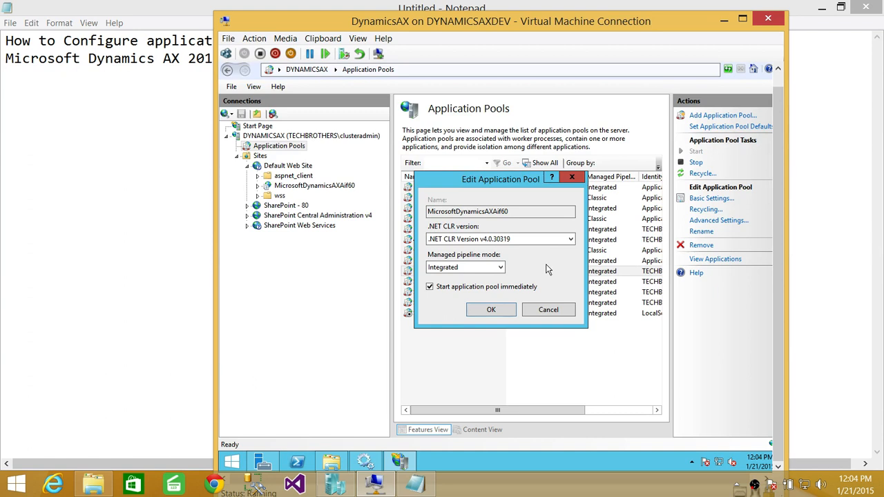
mouse_move(486, 261)
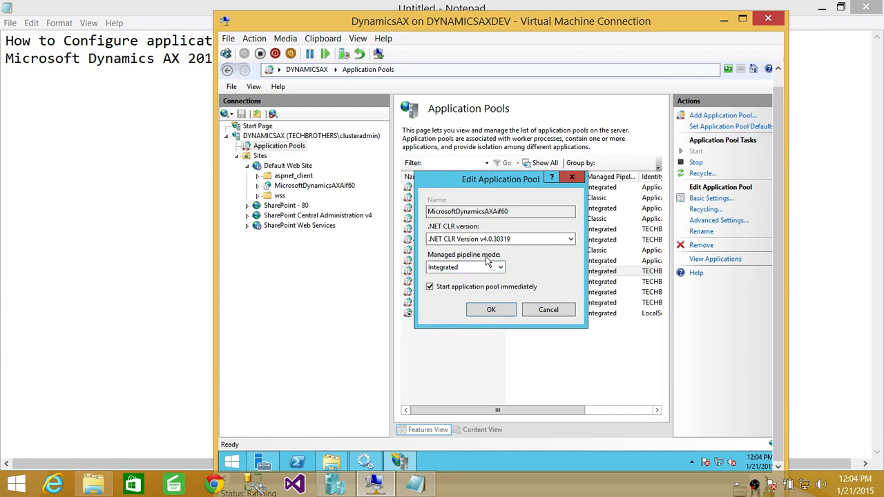
Step: Set the managed pipeline mode to Integrated, leaving immediate start checked
click(500, 267)
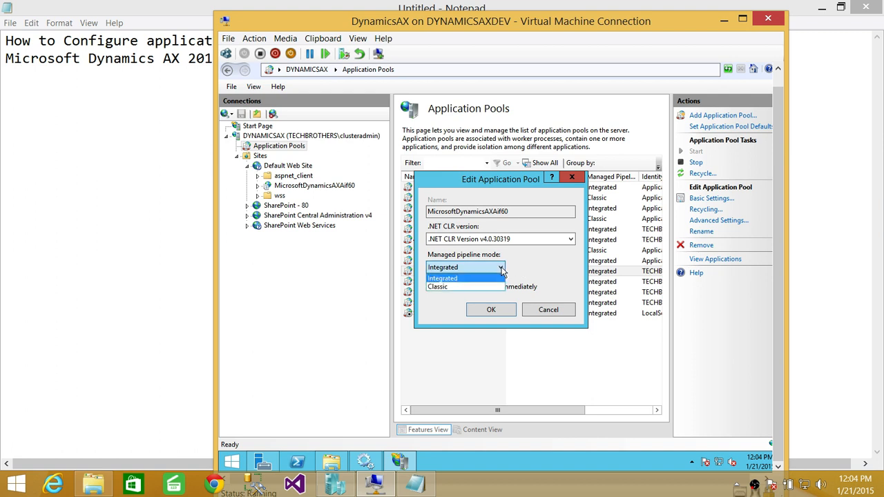
click(442, 267)
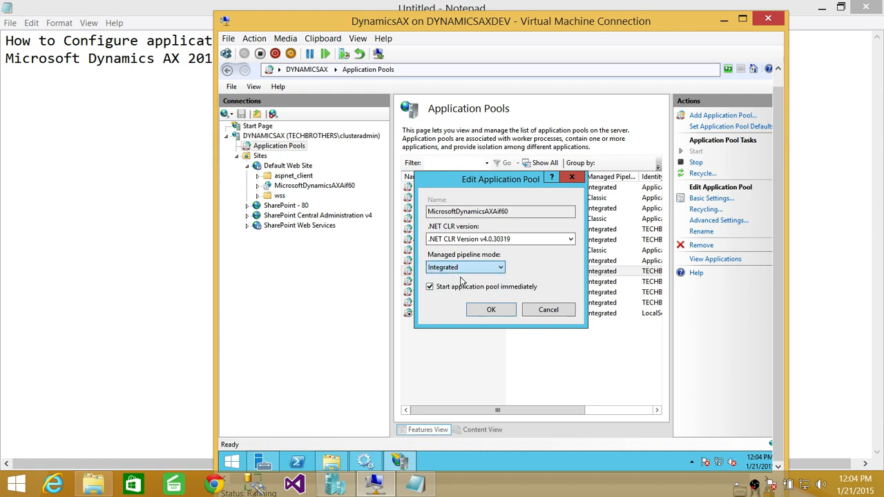
mouse_move(551, 268)
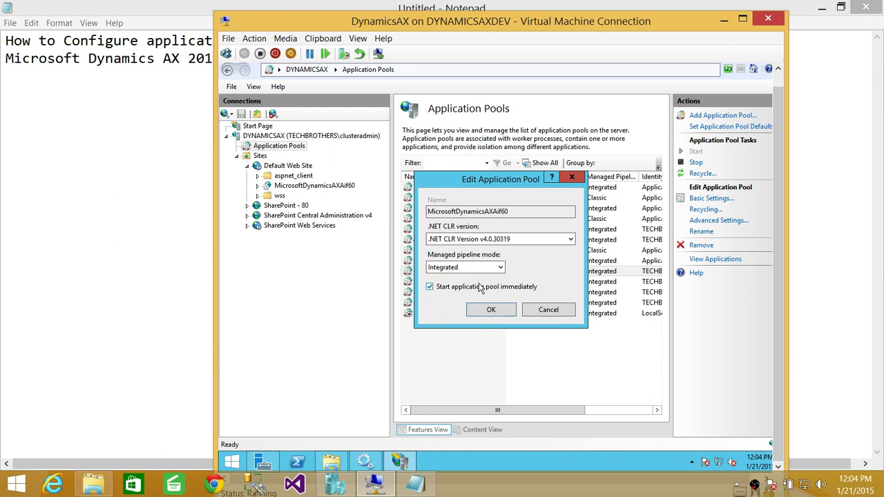
mouse_move(466, 240)
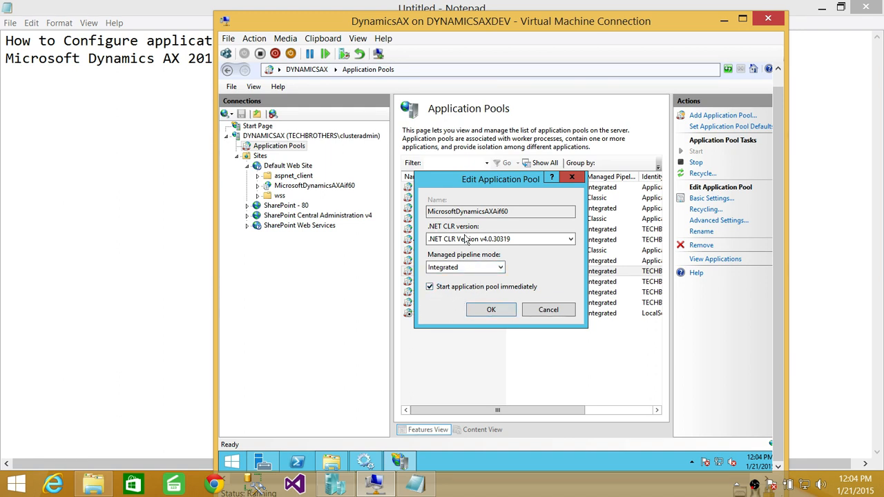
mouse_move(499, 324)
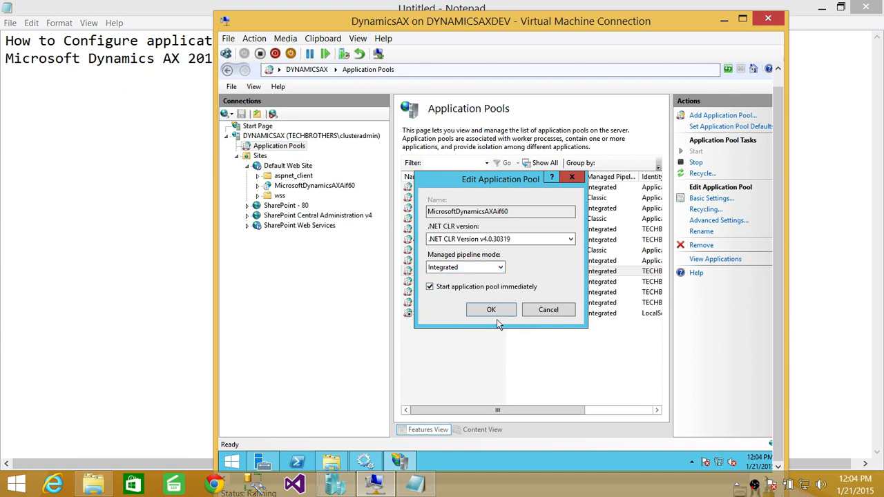
Step: Confirm the pool settings with OK so the pool shows Started, v4.0, Integrated
click(491, 310)
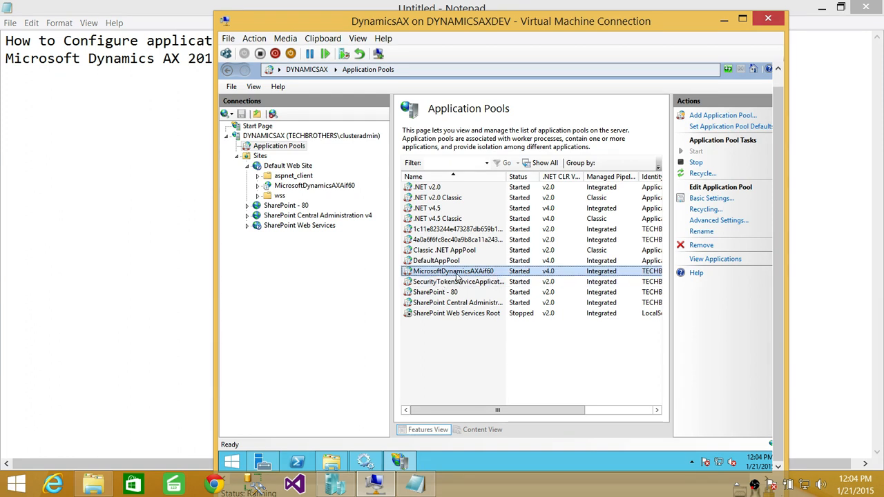
mouse_move(547, 282)
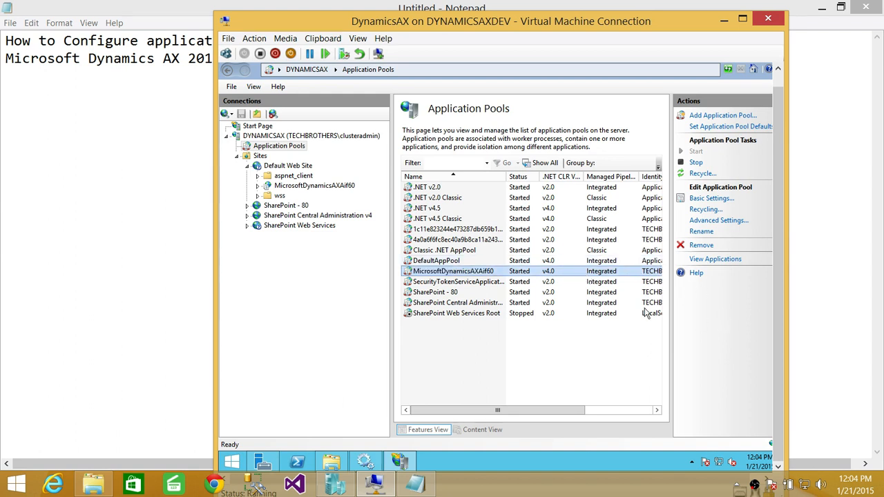
Step: Open the MicrosoftDynamicsAXAif60 application under Default Web Site and show its Manage Application menu
click(314, 185)
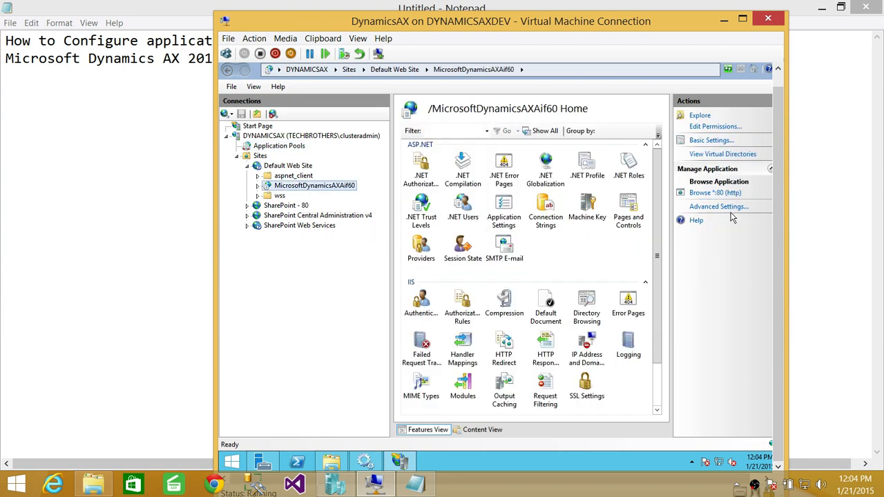
mouse_move(732, 198)
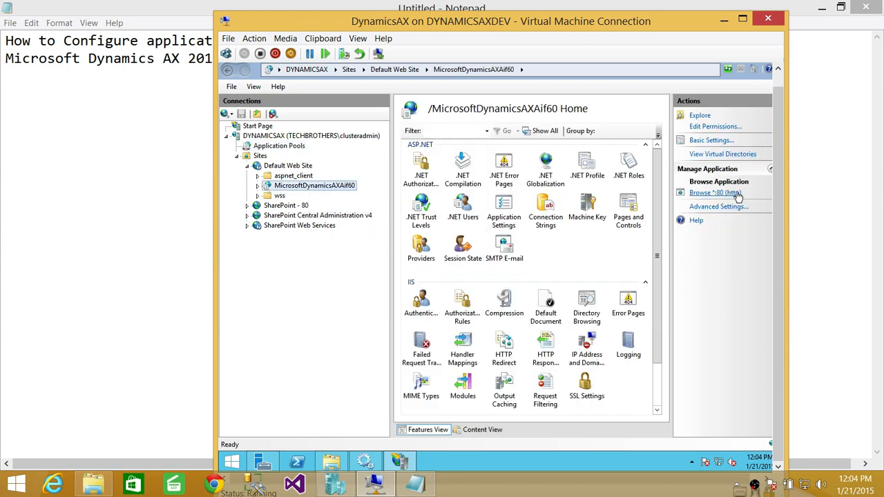
mouse_move(321, 180)
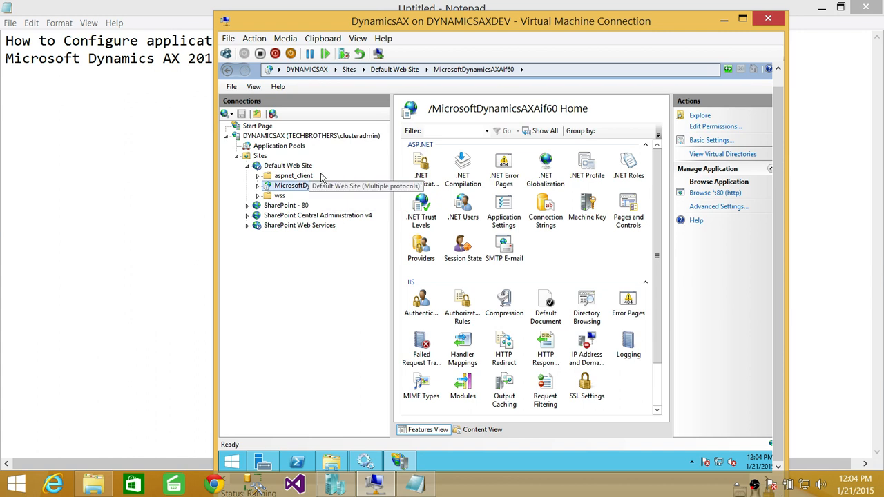
right_click(314, 185)
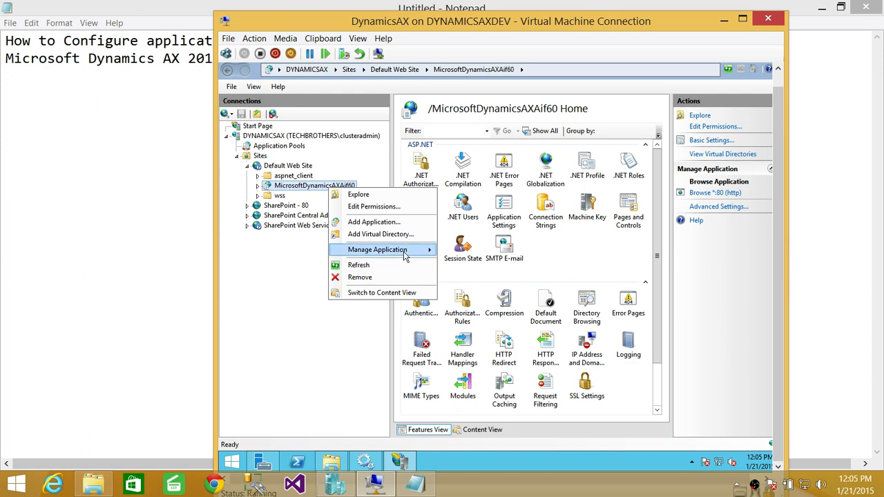
click(345, 166)
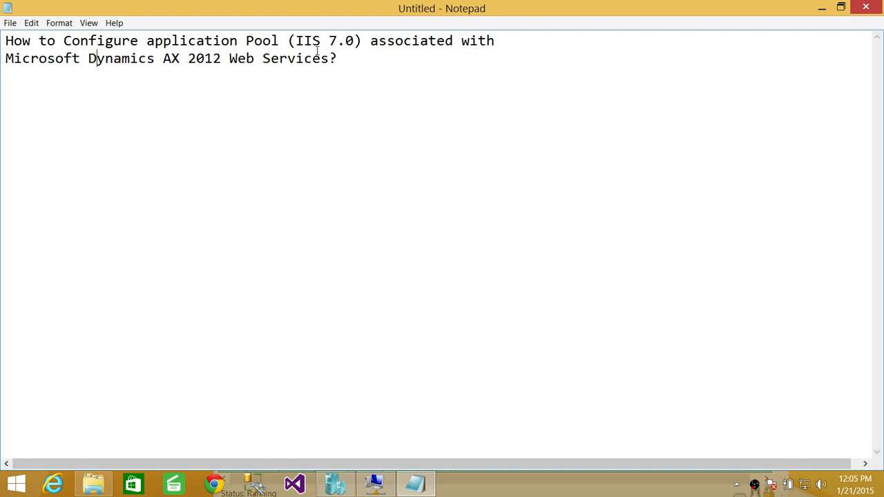
mouse_move(399, 96)
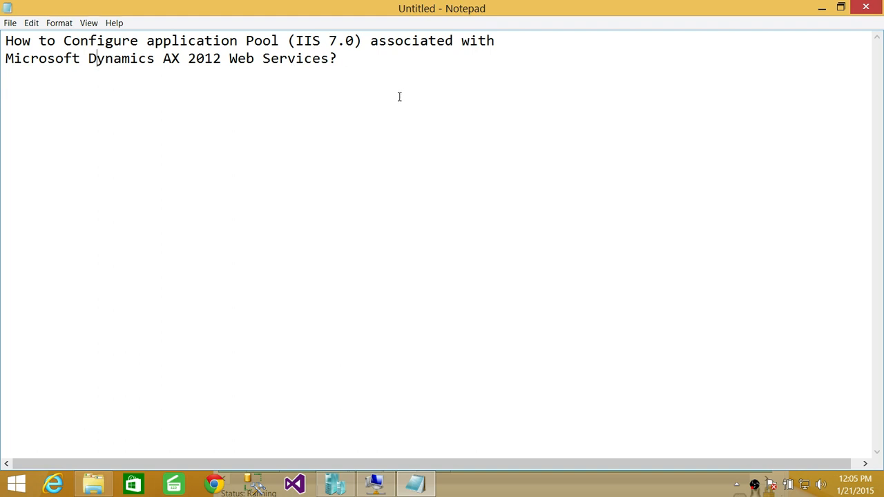
mouse_move(262, 74)
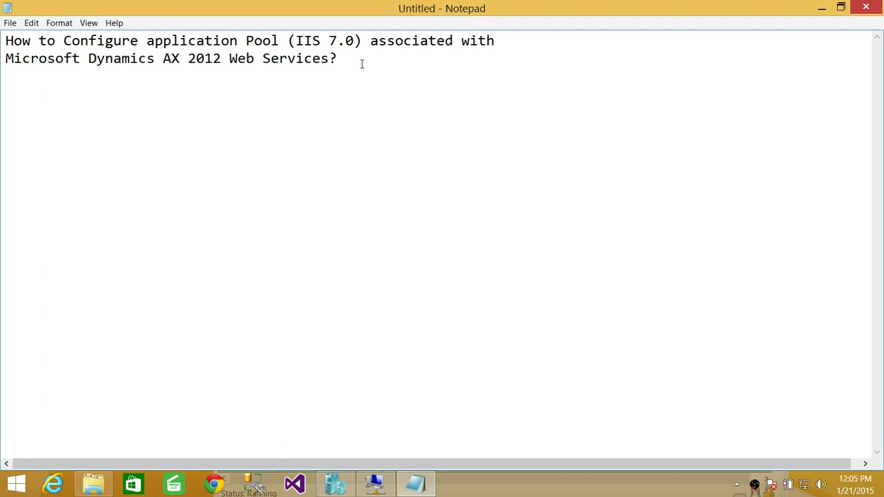
mouse_move(415, 85)
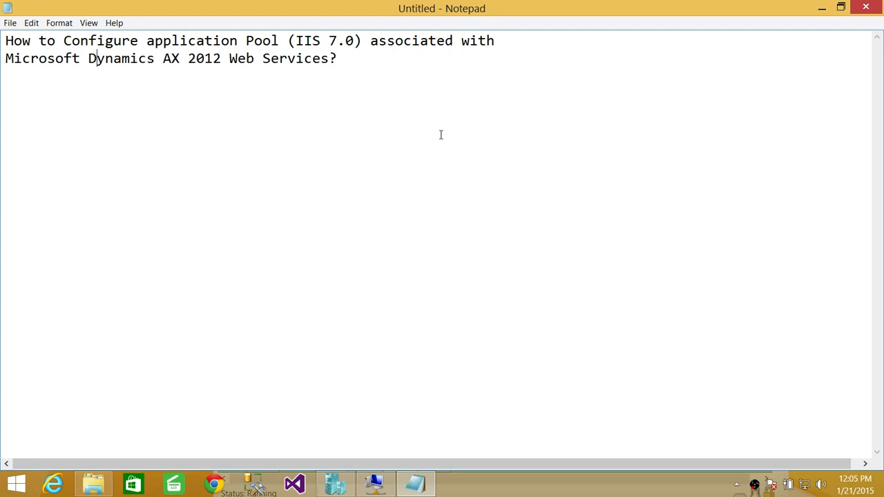
mouse_move(464, 121)
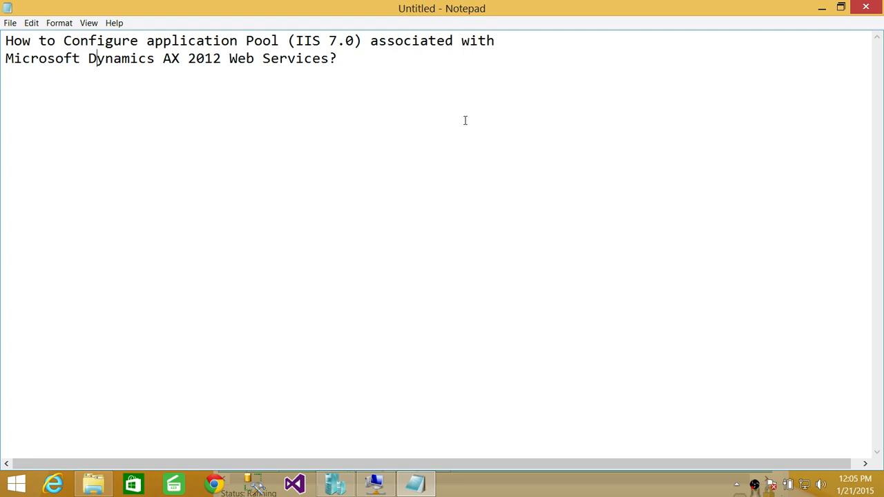